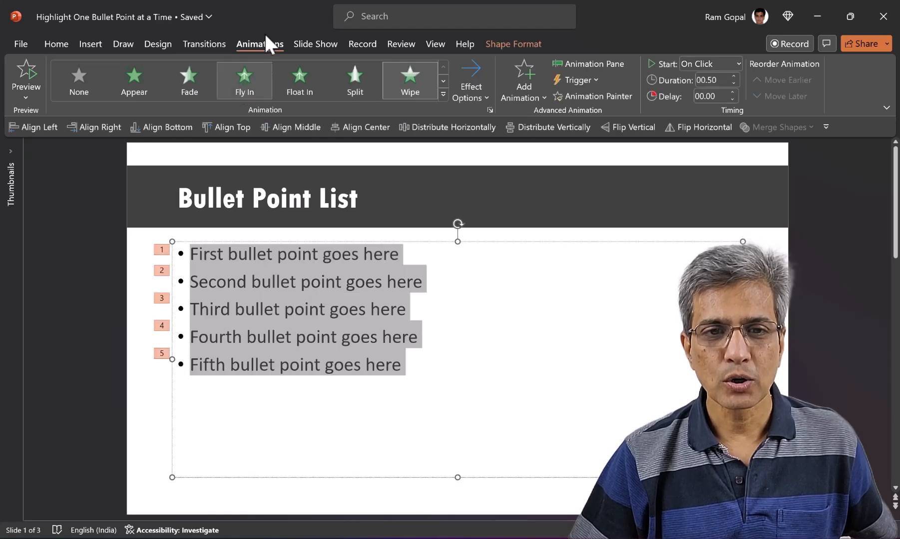
Apply a Wipe entrance animation to the bullets, each starting on its own click
left_click(409, 77)
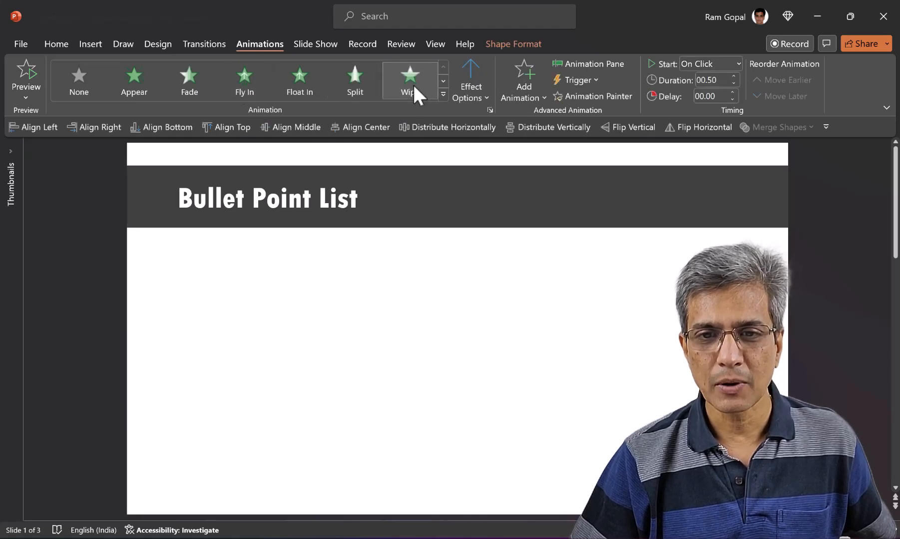
left_click(410, 77)
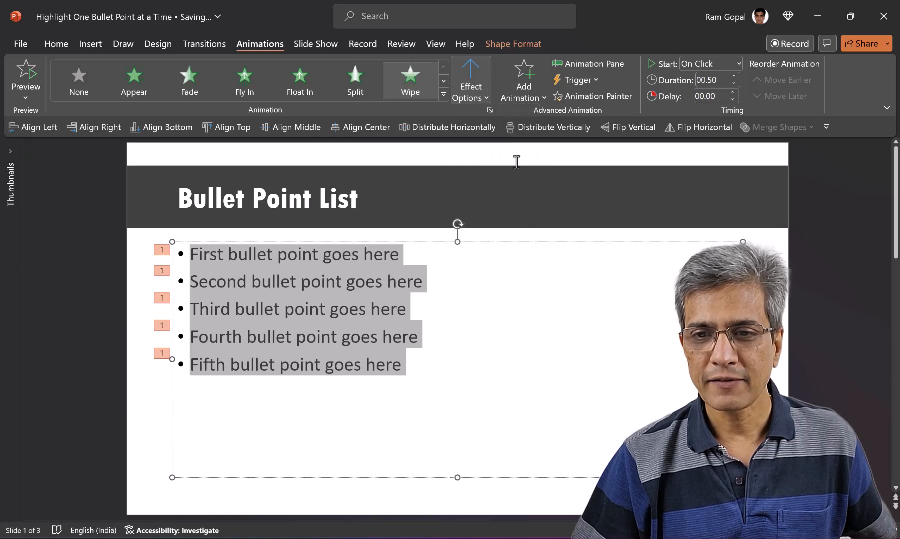
left_click(735, 63)
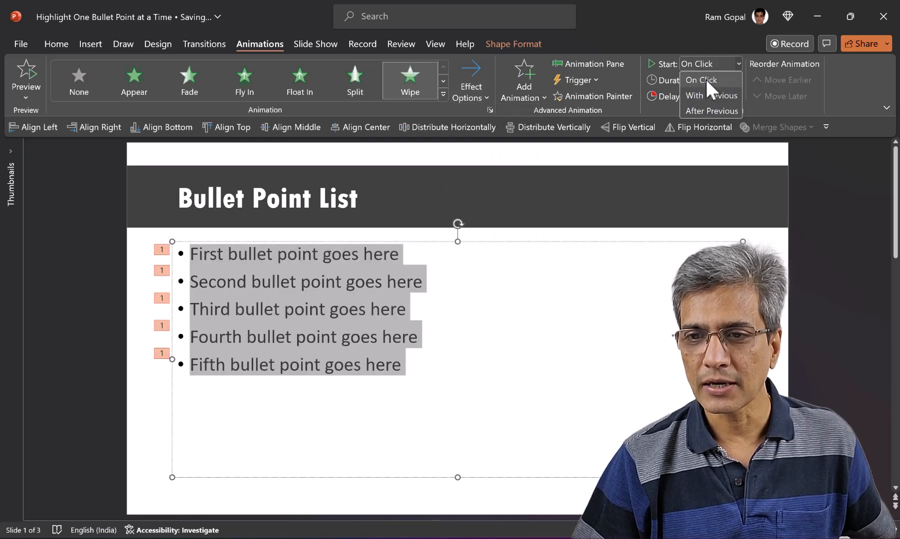
left_click(701, 80)
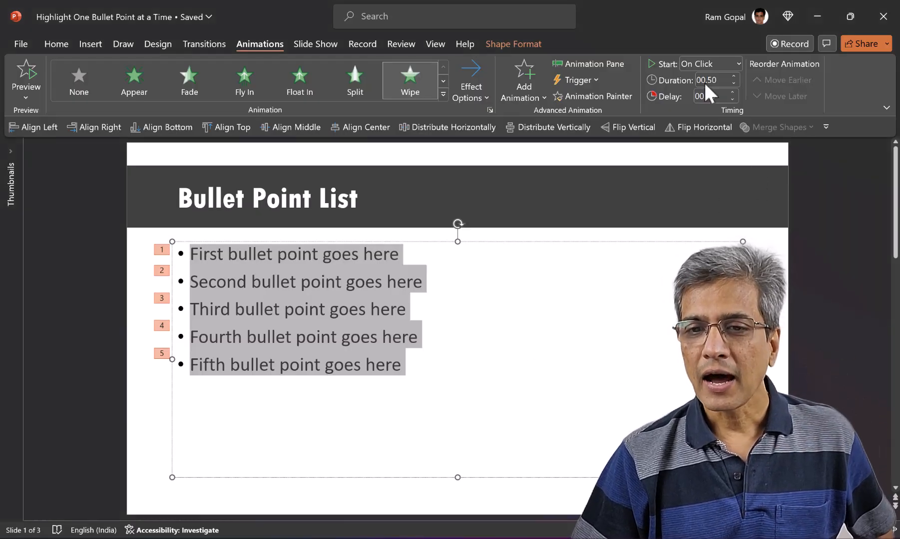
Review the Wipe effect options in the Animation Pane, then remove the animations from the slide
left_click(589, 64)
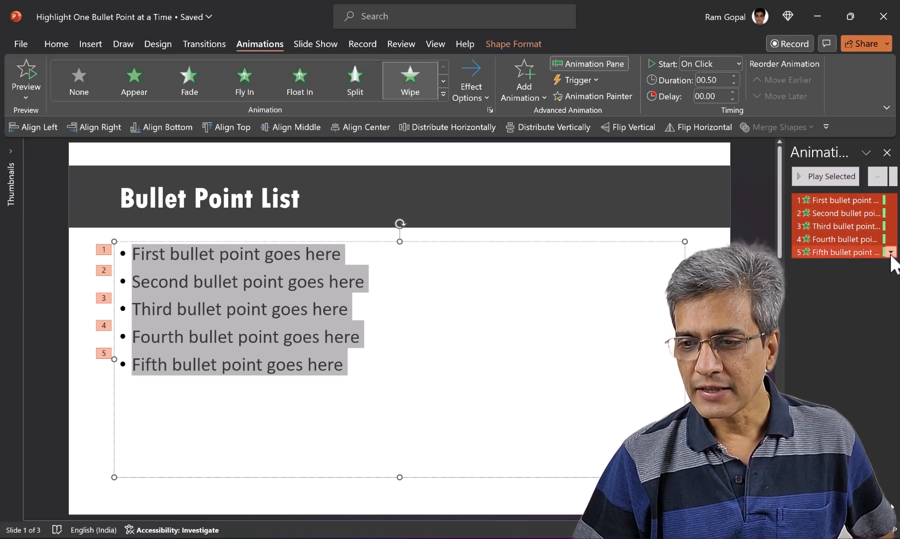
left_click(891, 252)
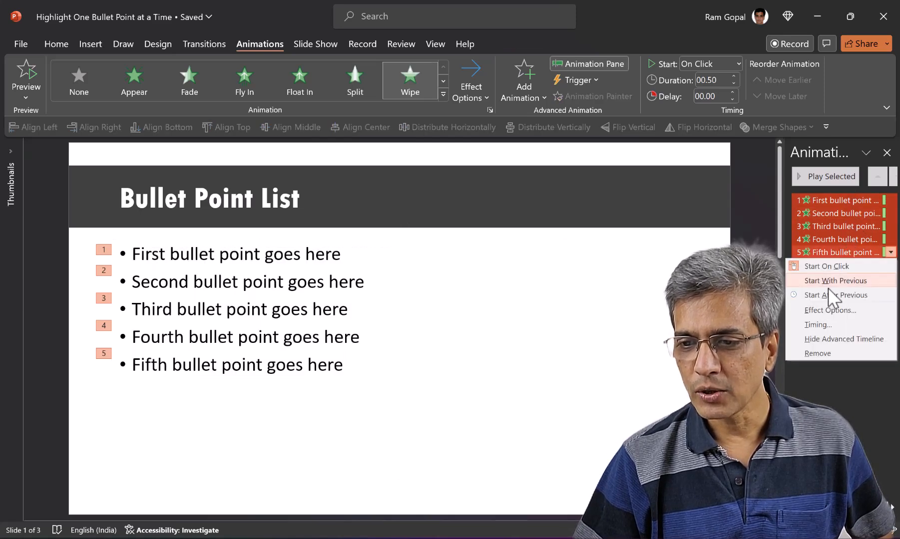
left_click(830, 310)
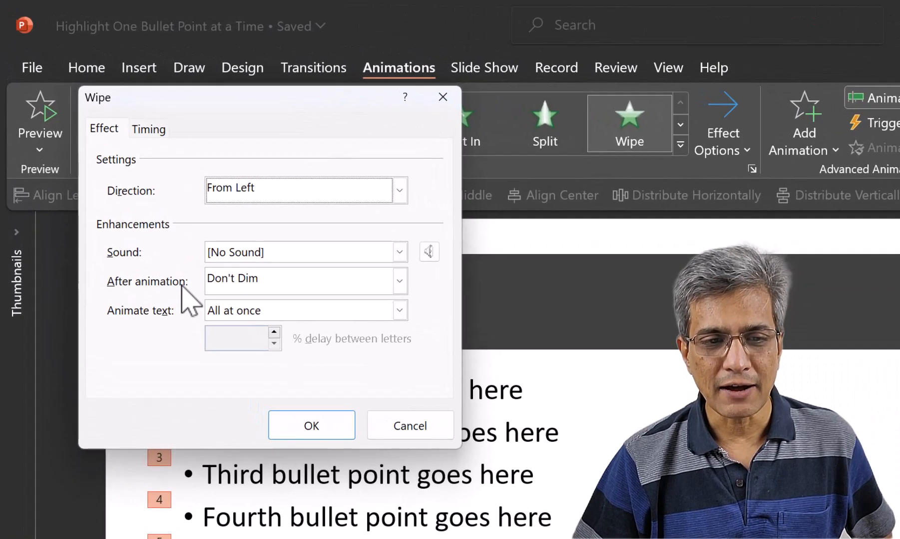
left_click(399, 279)
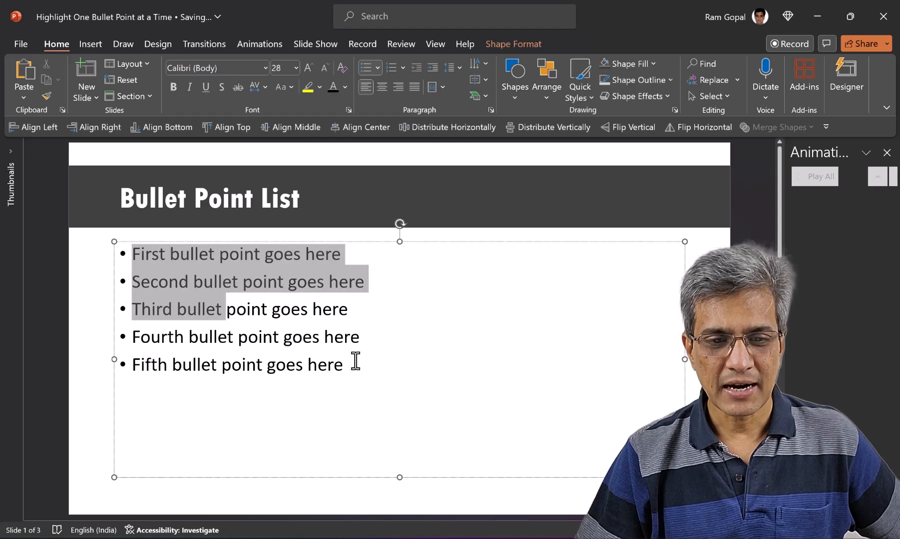
Select the whole bullet list and colour its text light gray
left_click(346, 87)
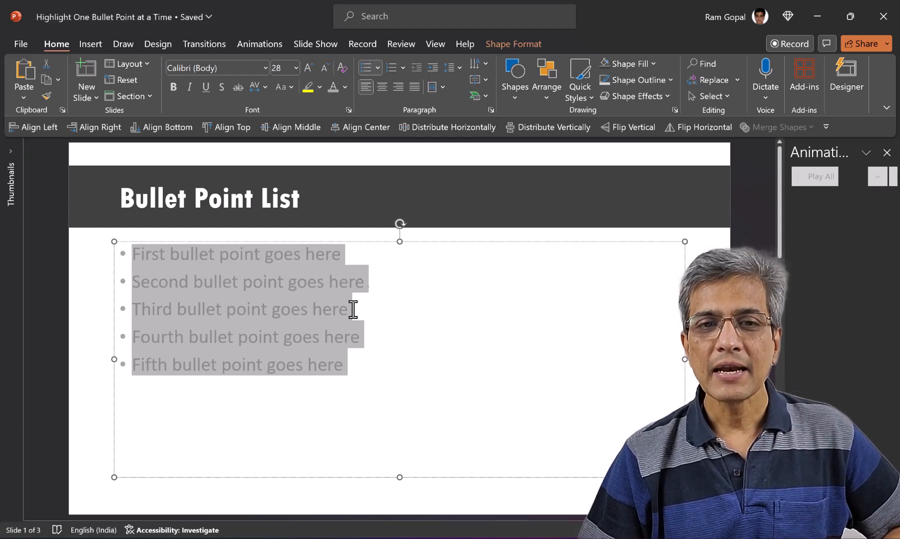
Add a red Font Color emphasis animation to the bullets with a 00.50 duration
left_click(259, 44)
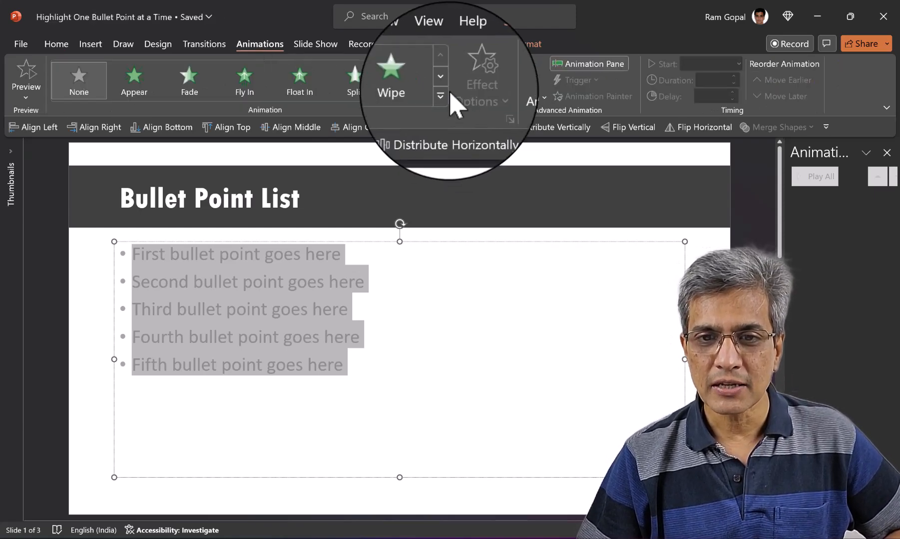
left_click(440, 95)
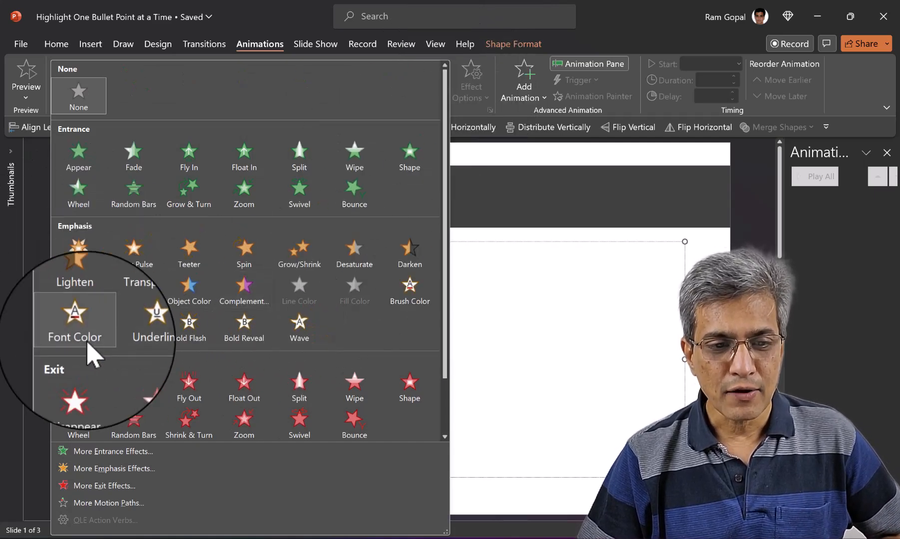
left_click(74, 318)
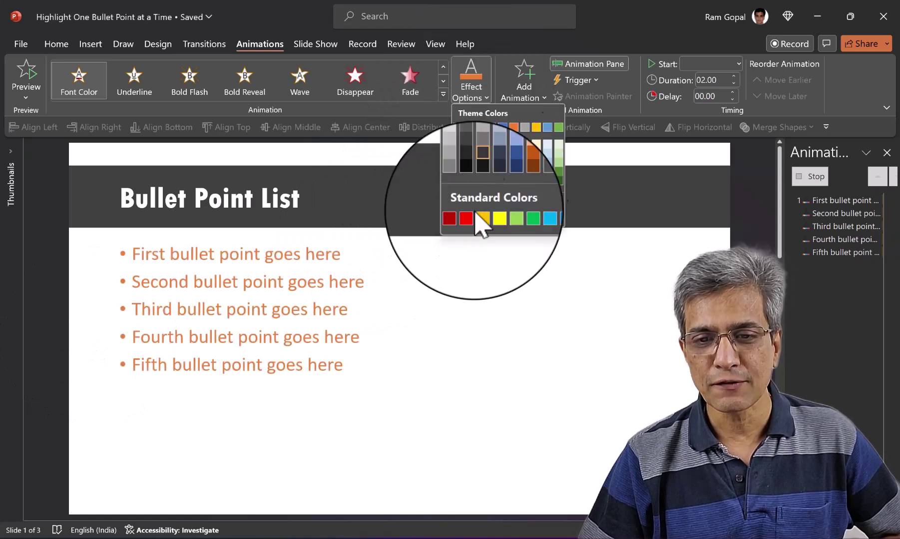
left_click(483, 218)
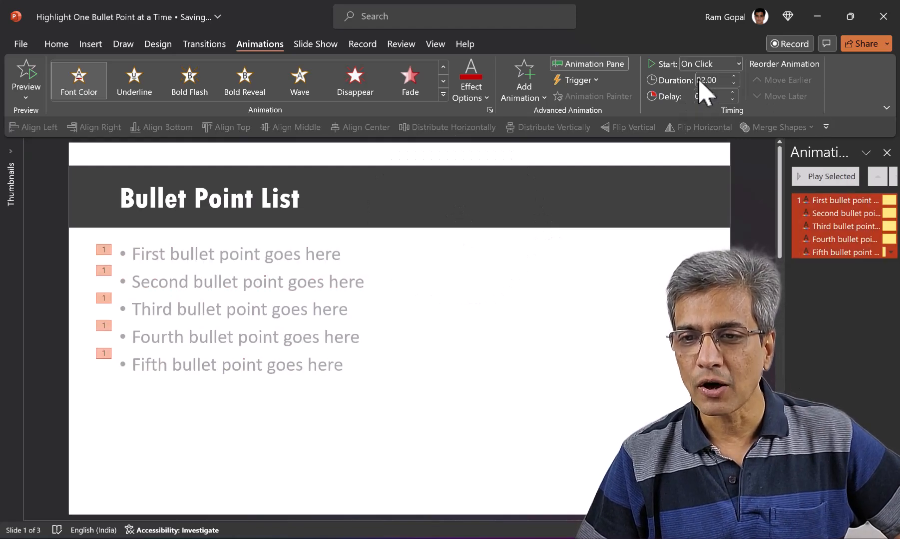
left_click(733, 83)
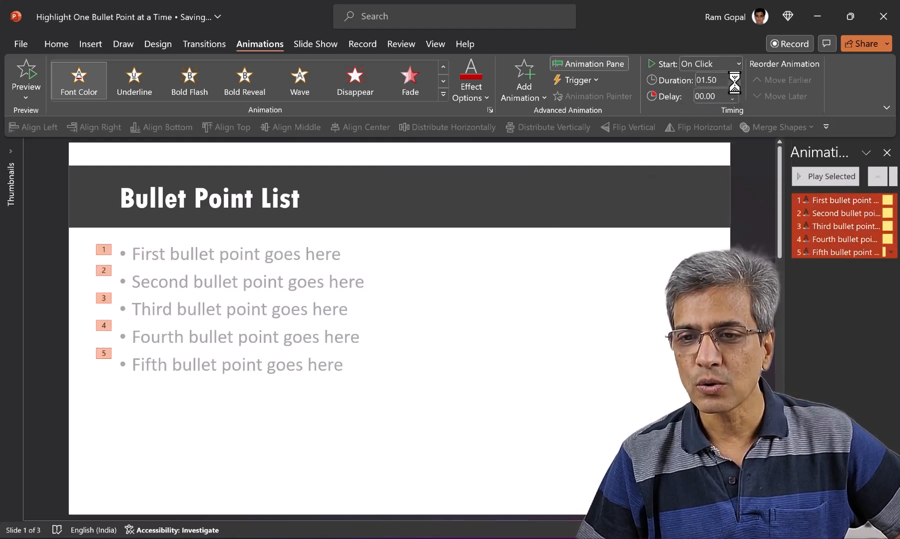
left_click(732, 83)
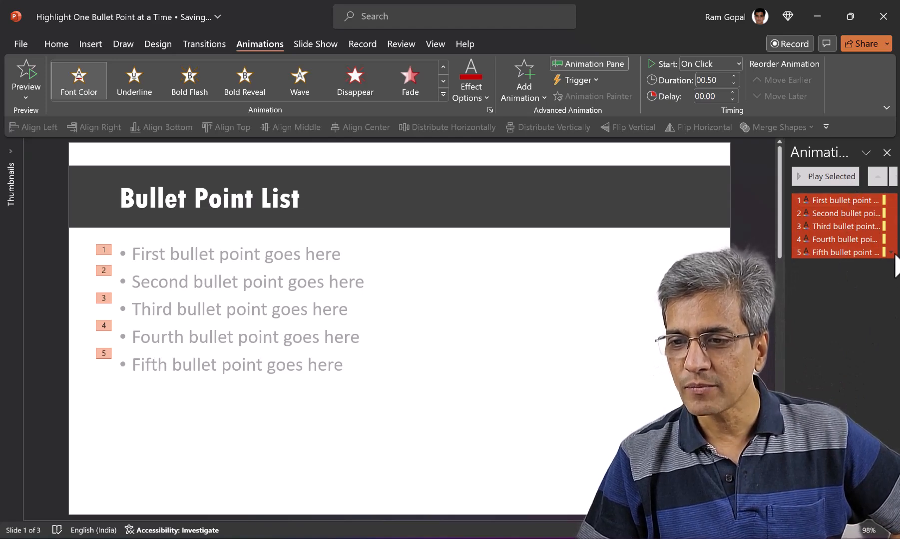
Set the Font Color effect's After animation colour to black and confirm
left_click(890, 251)
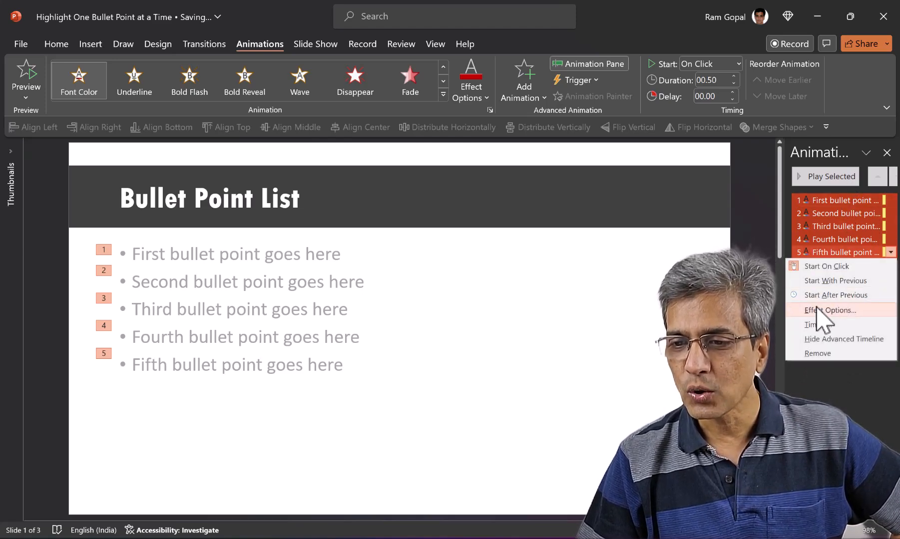
left_click(829, 309)
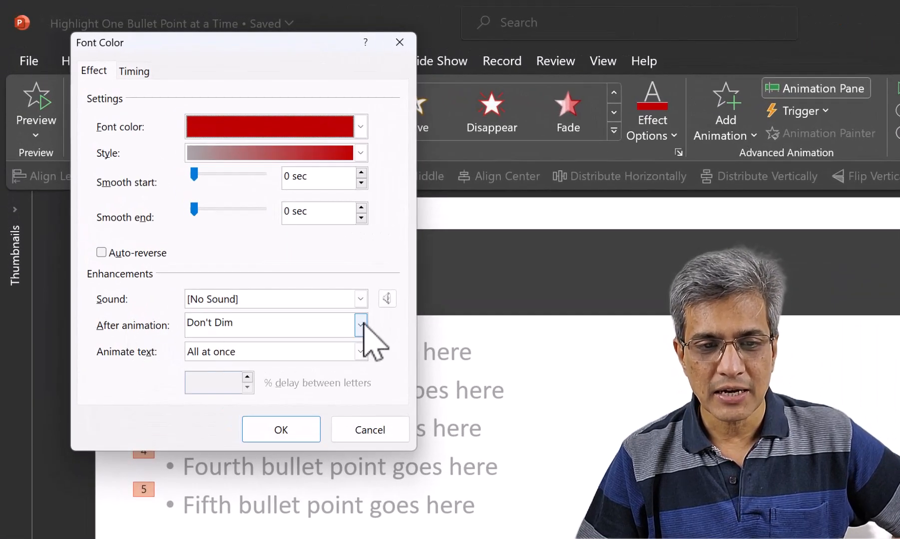
left_click(359, 323)
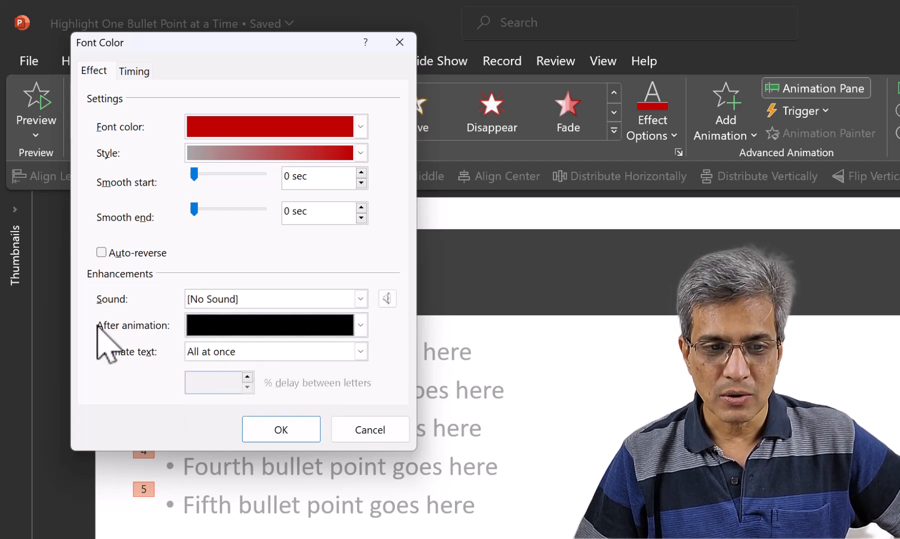
left_click(360, 325)
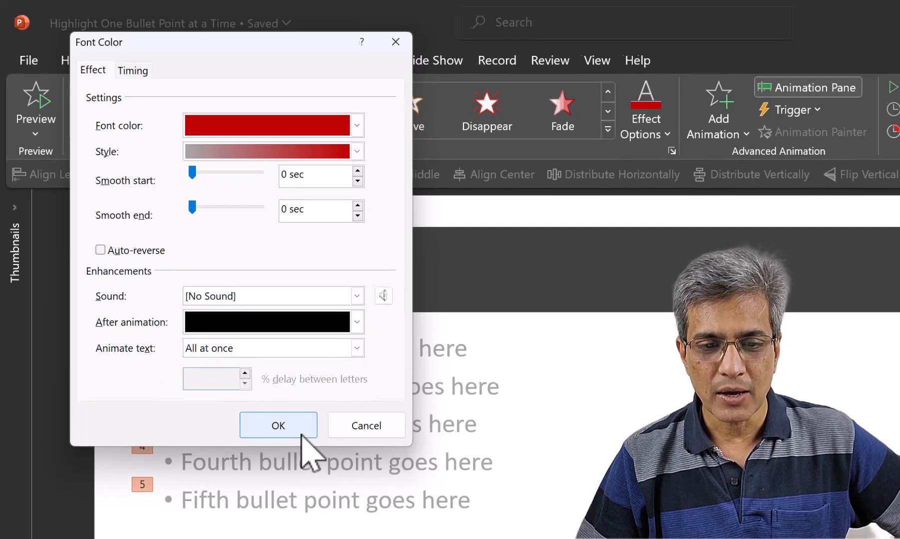
left_click(278, 425)
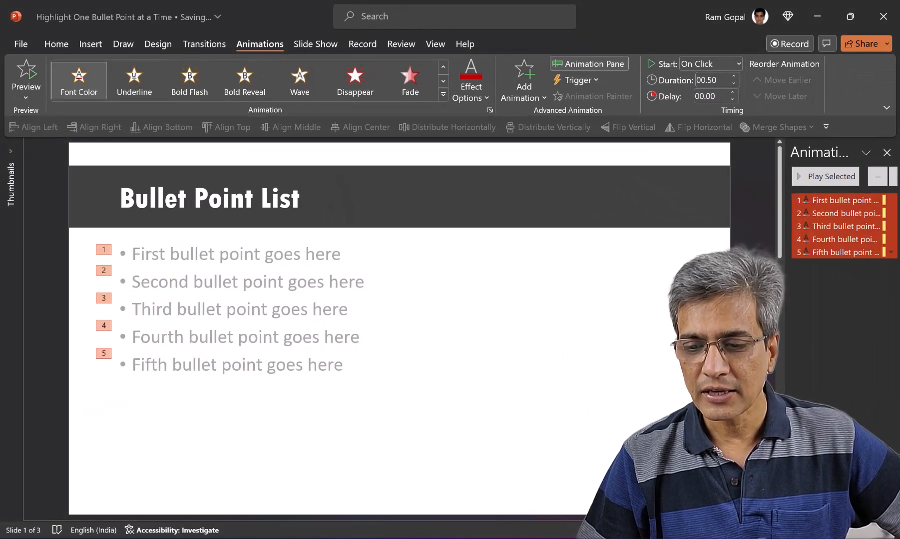